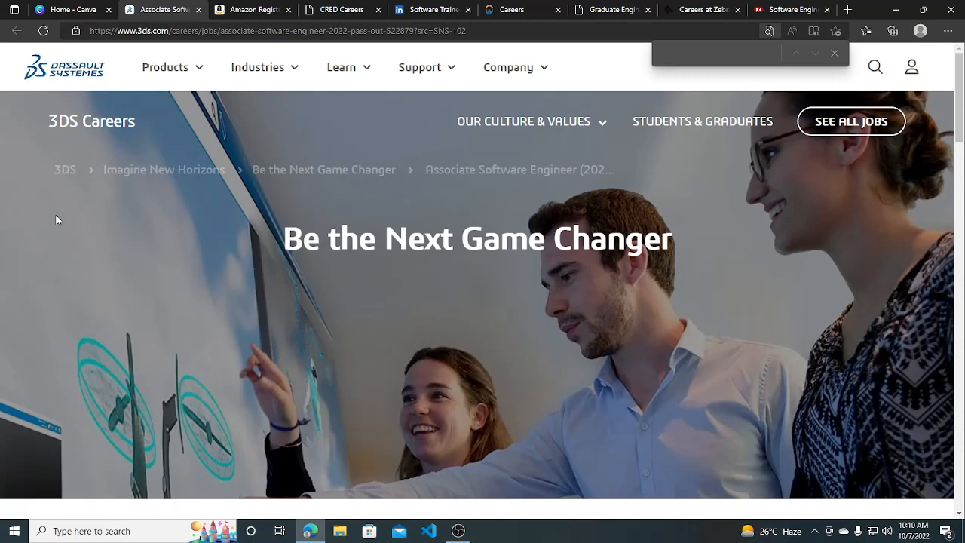
Read the 3DS Key Success Factors, highlighting the degree and 2022 pass-out eligibility requirement.
scroll(down, 3)
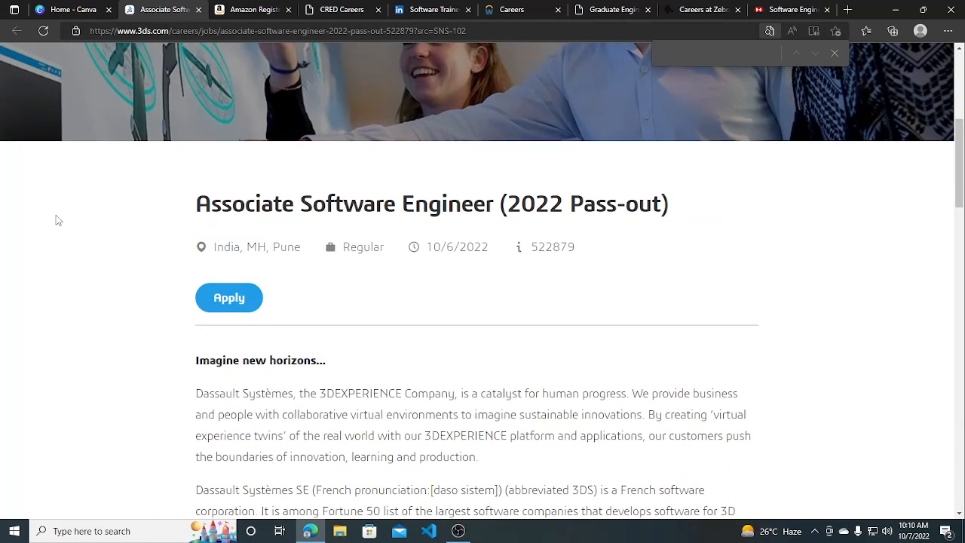
mouse_move(191, 227)
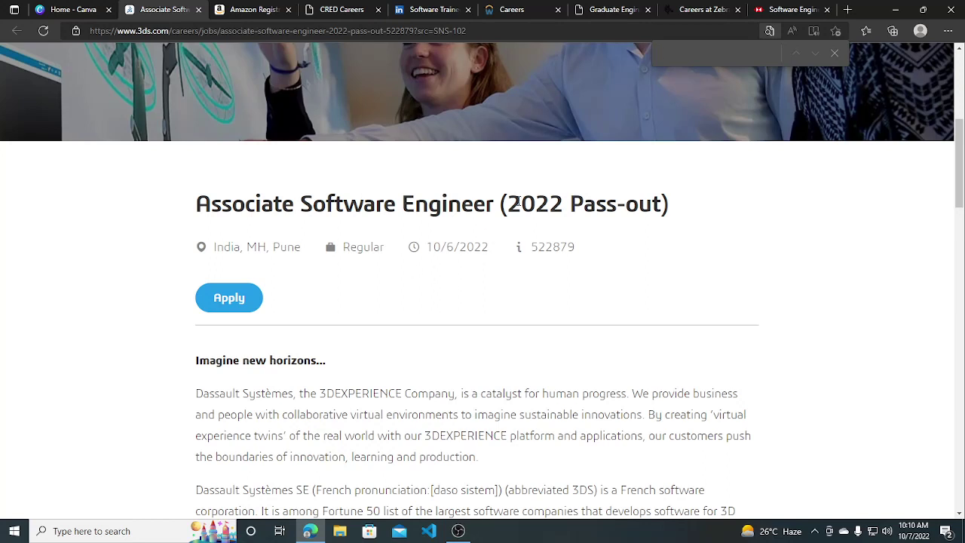
mouse_move(587, 181)
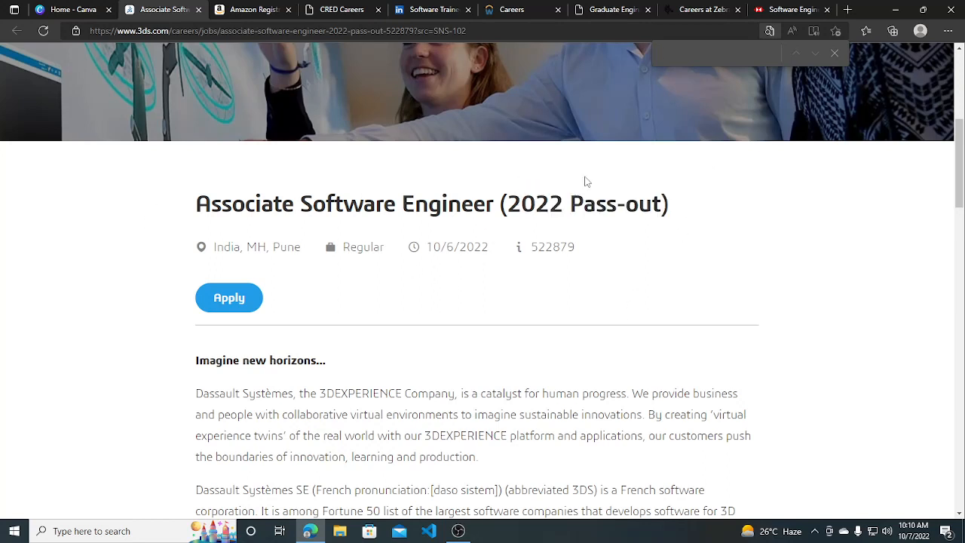
mouse_move(514, 153)
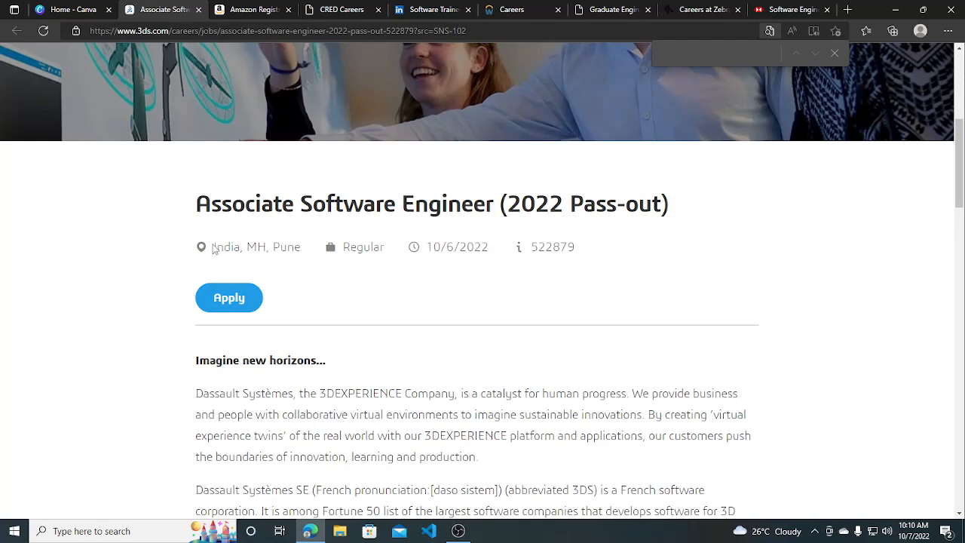
mouse_move(280, 284)
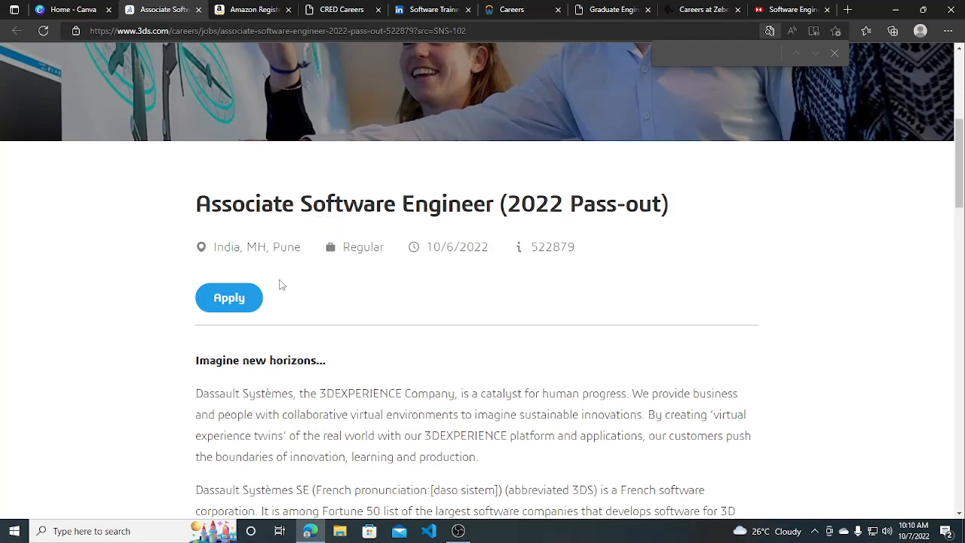
scroll(down, 3)
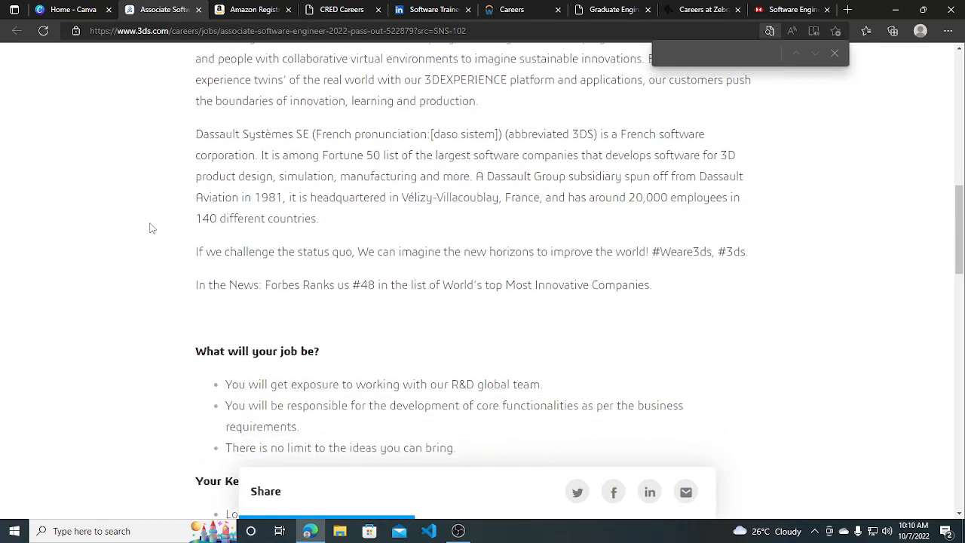
scroll(down, 3)
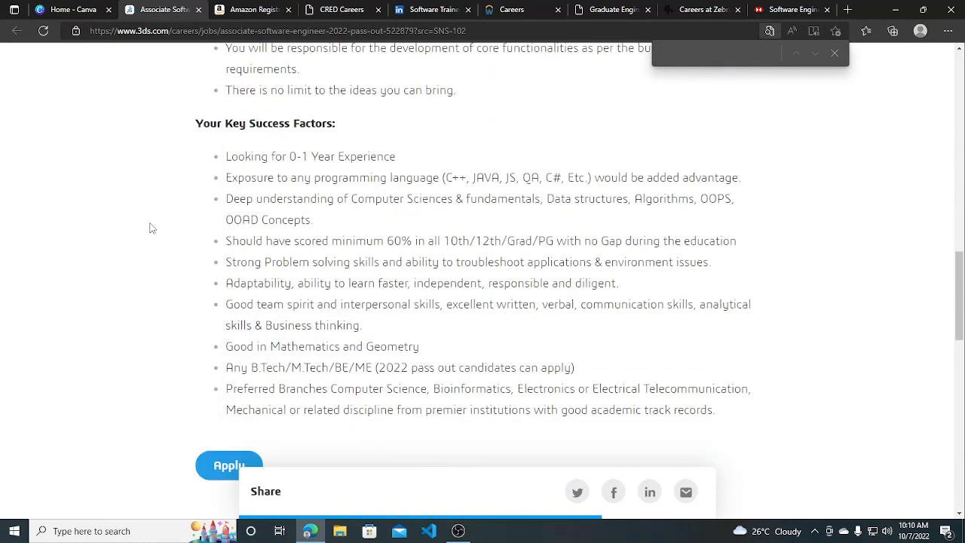
mouse_move(282, 173)
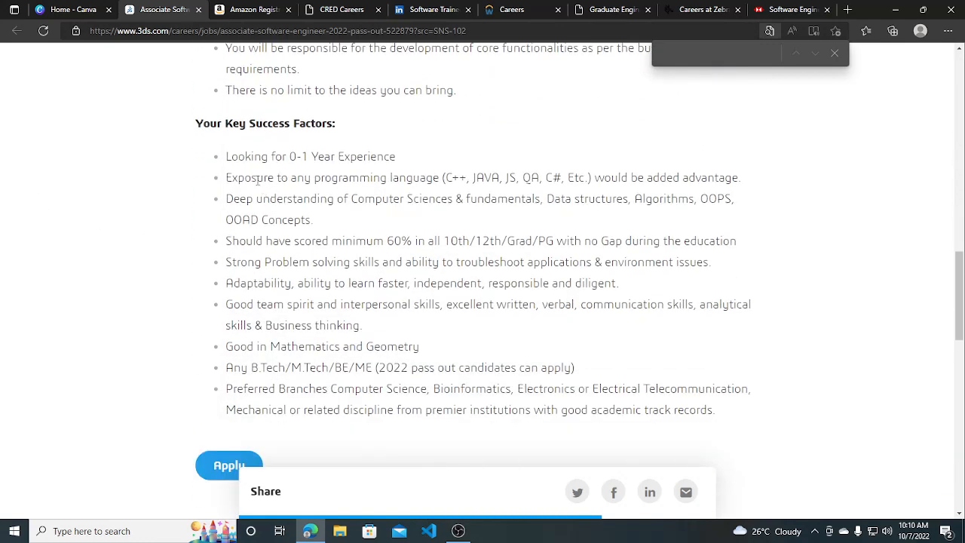
drag(255, 177, 429, 177)
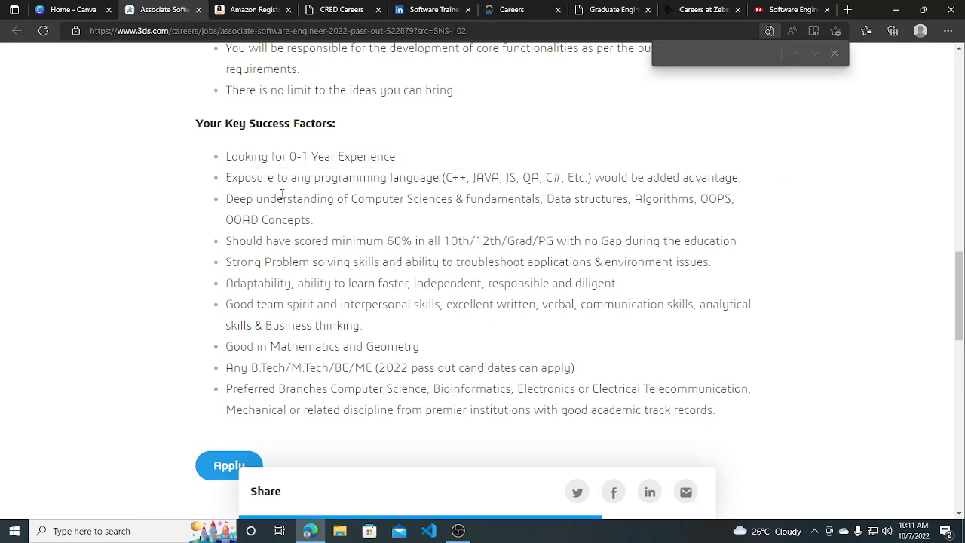
drag(279, 199, 720, 199)
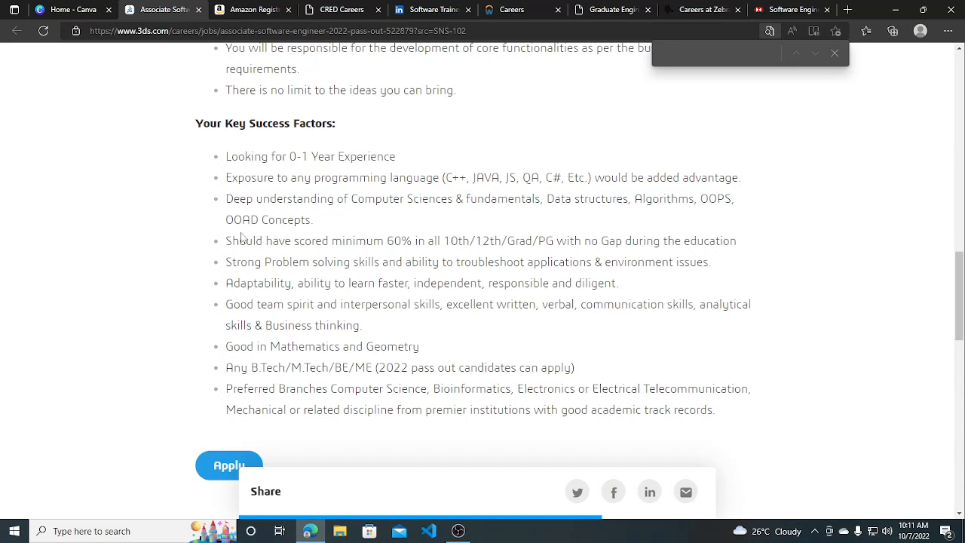
drag(315, 241, 671, 240)
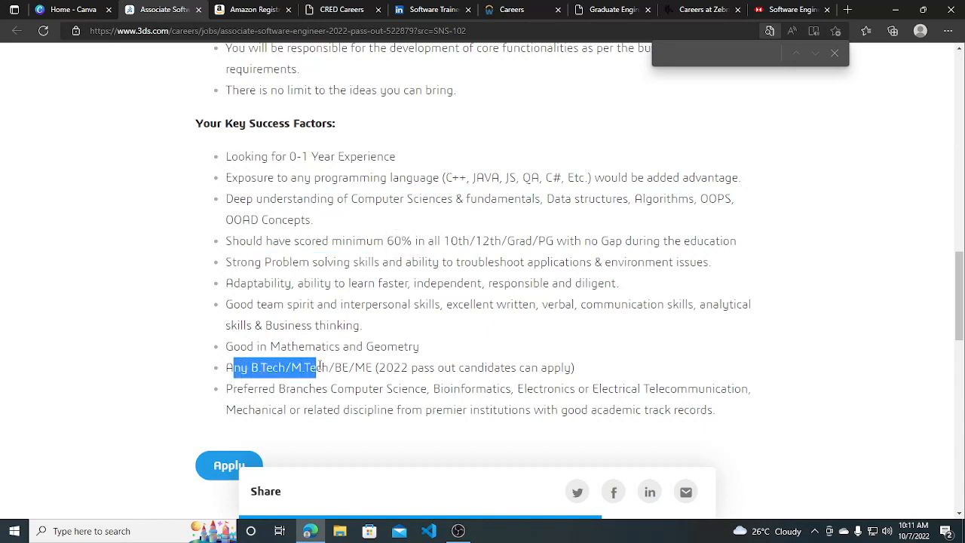
drag(316, 367, 527, 367)
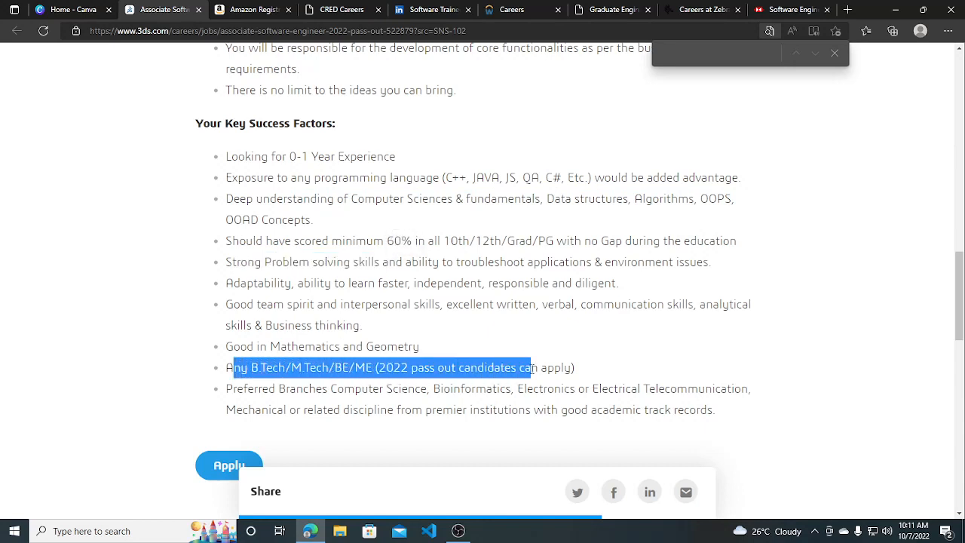
click(420, 391)
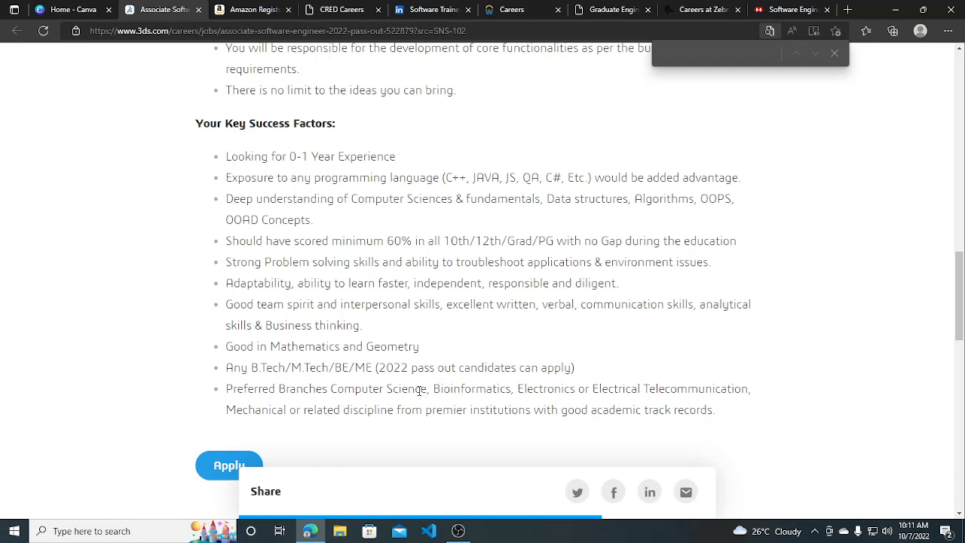
Scroll back up and switch to the Amazon Registration tab.
scroll(down, 3)
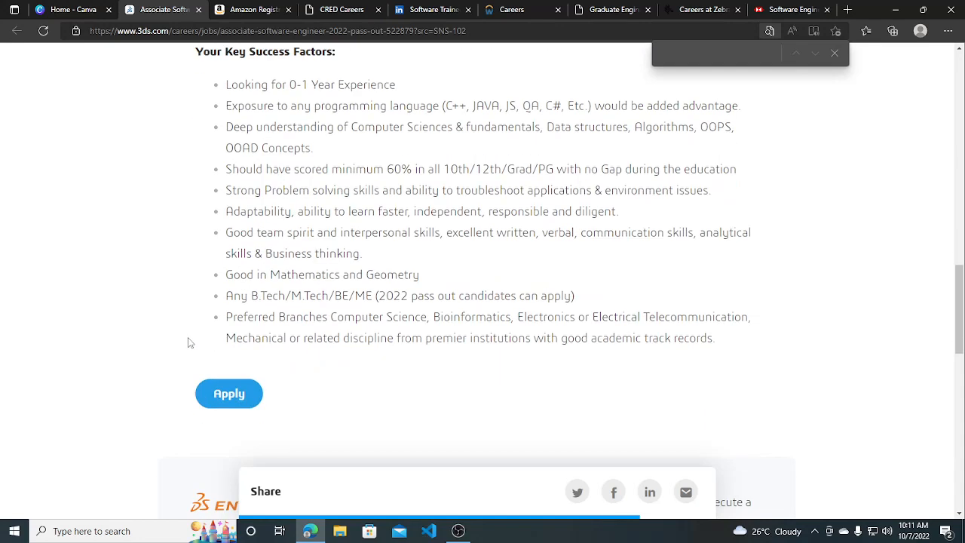
mouse_move(358, 322)
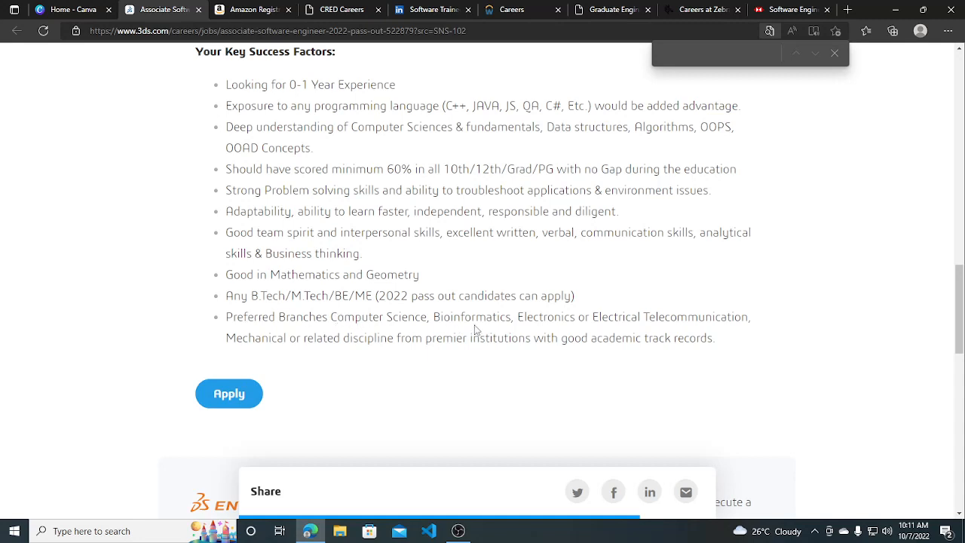
mouse_move(618, 332)
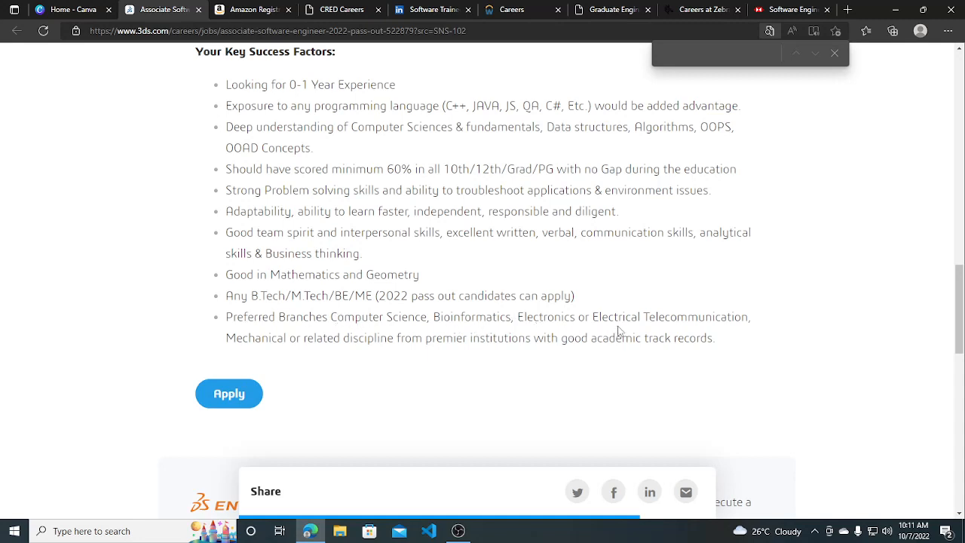
mouse_move(330, 336)
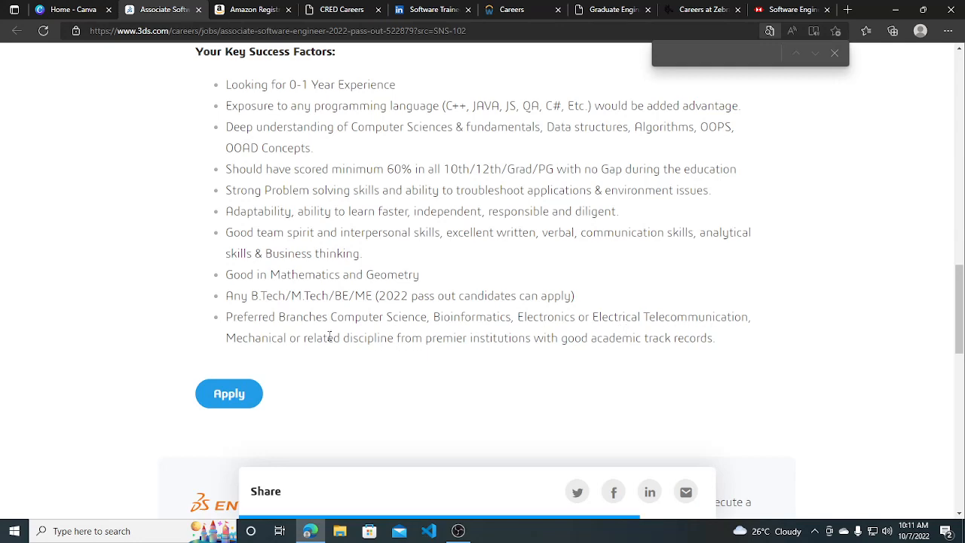
mouse_move(398, 357)
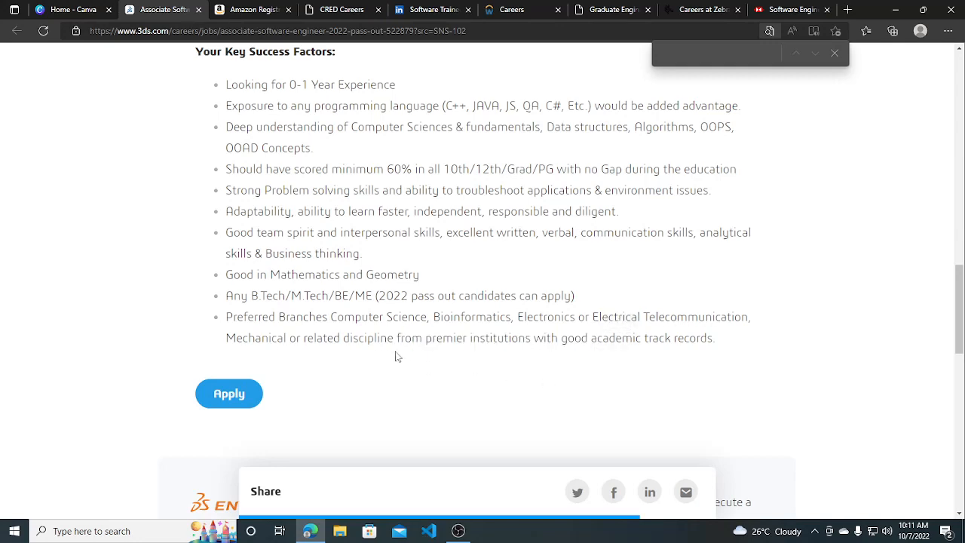
scroll(up, 3)
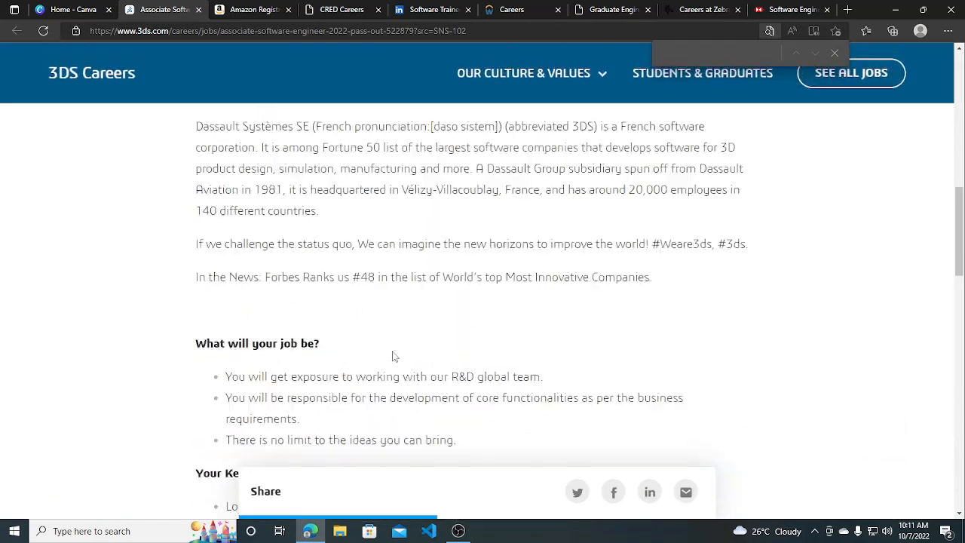
scroll(up, 3)
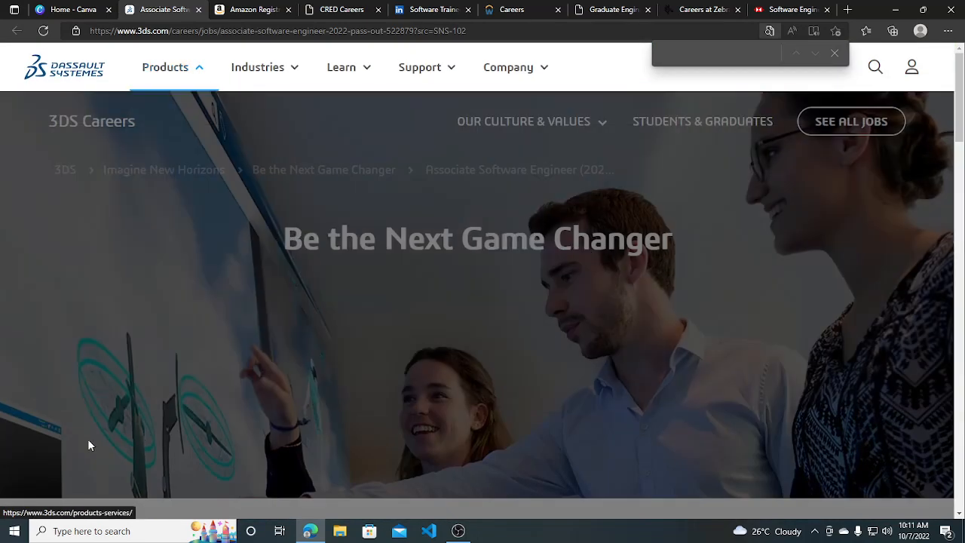
click(251, 9)
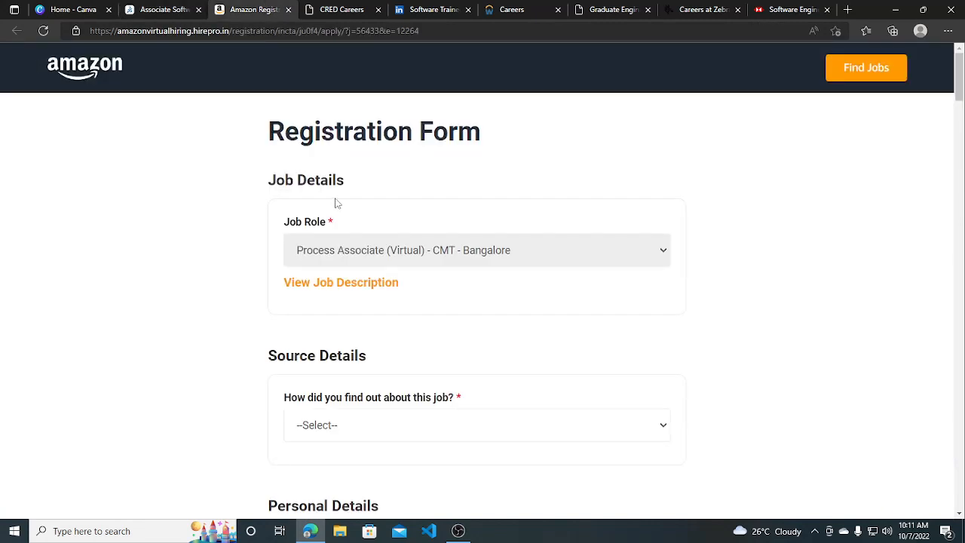
mouse_move(283, 128)
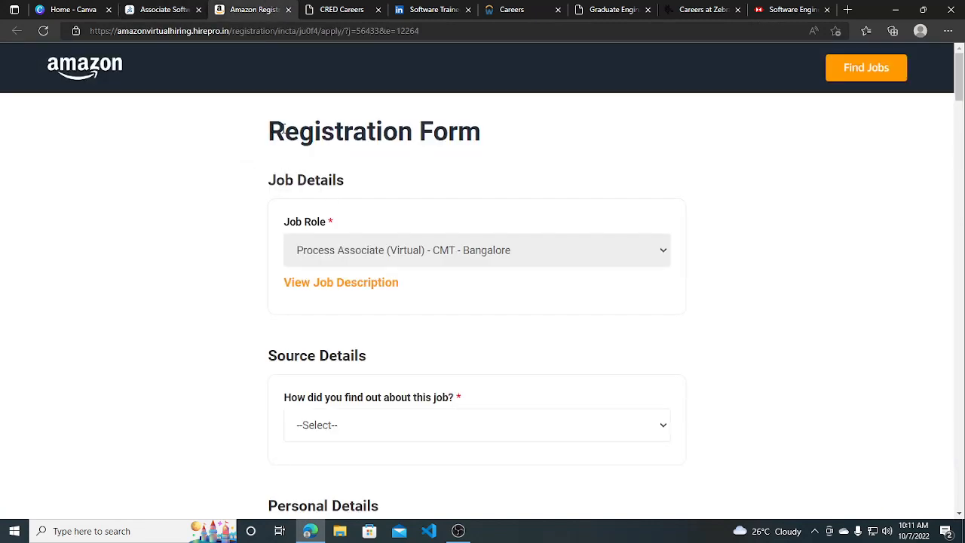
mouse_move(367, 254)
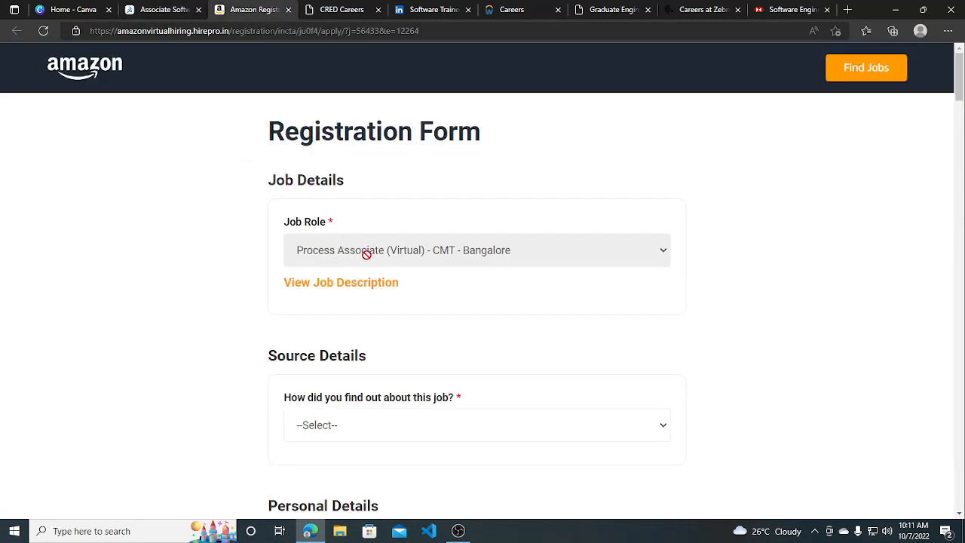
Open the Process Associate job description and skim through it.
click(341, 282)
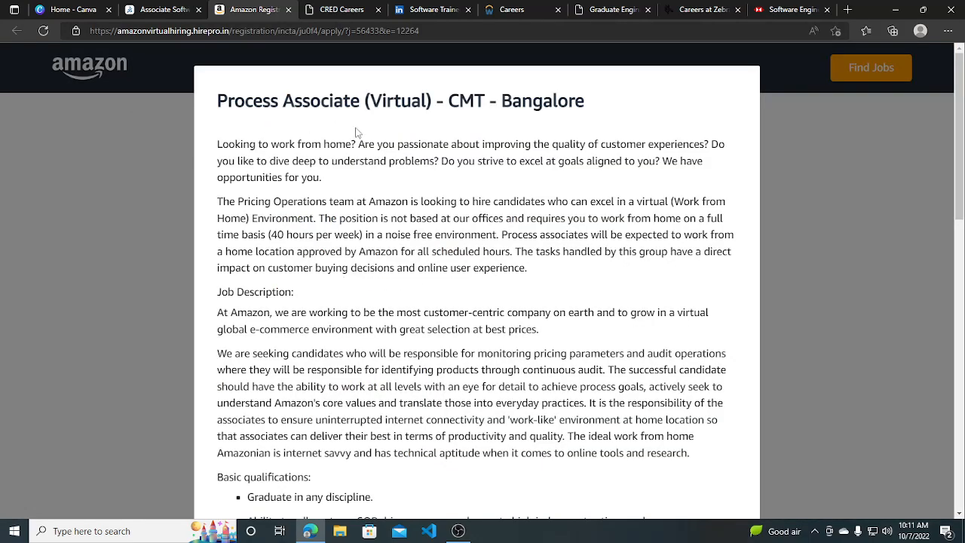
scroll(down, 3)
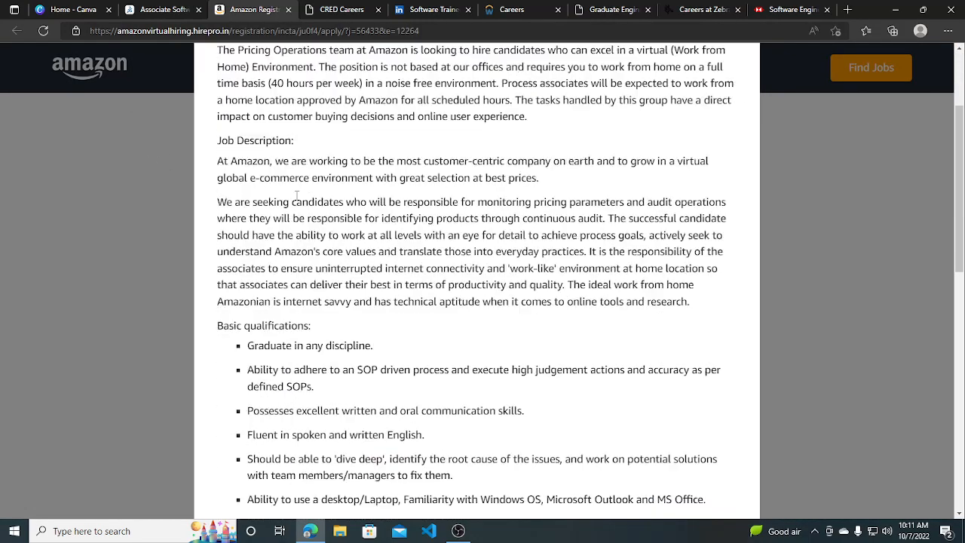
scroll(down, 3)
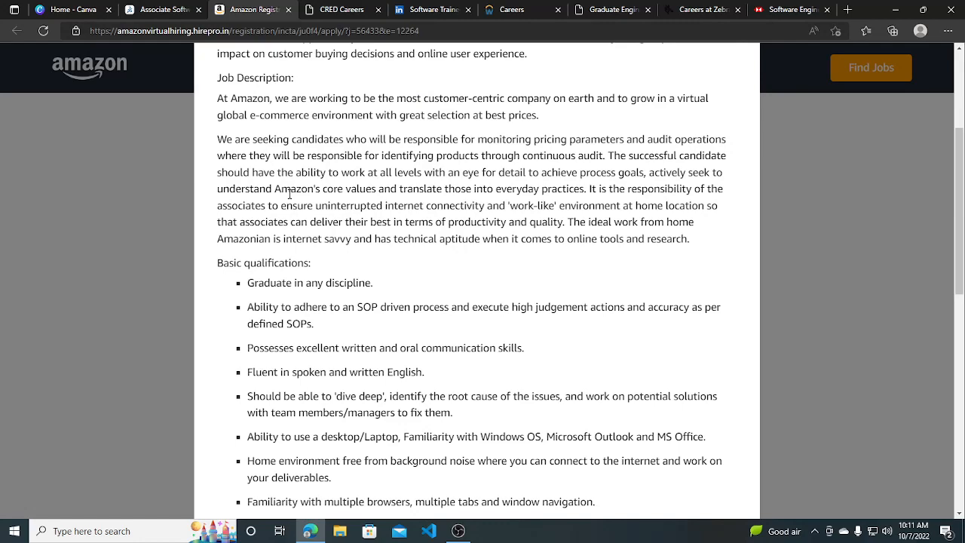
scroll(down, 3)
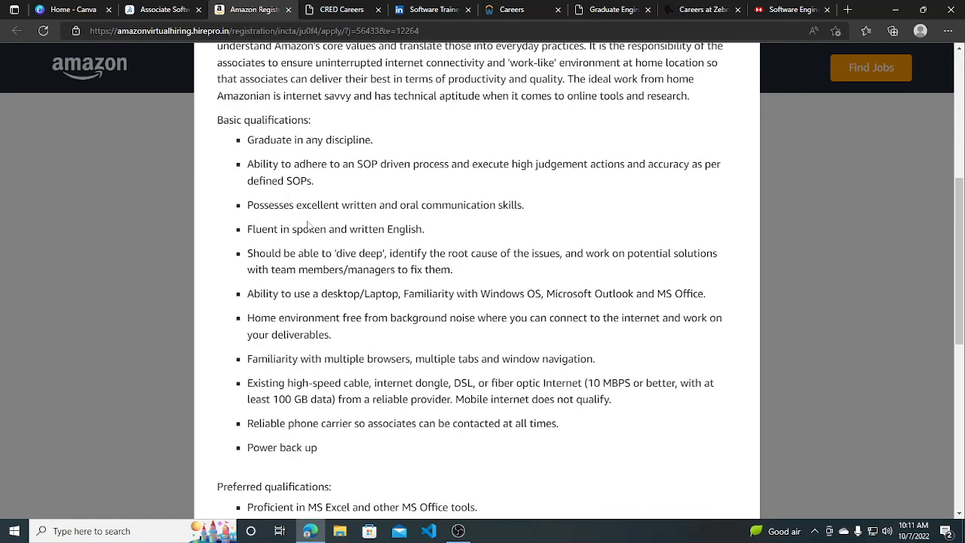
scroll(up, 3)
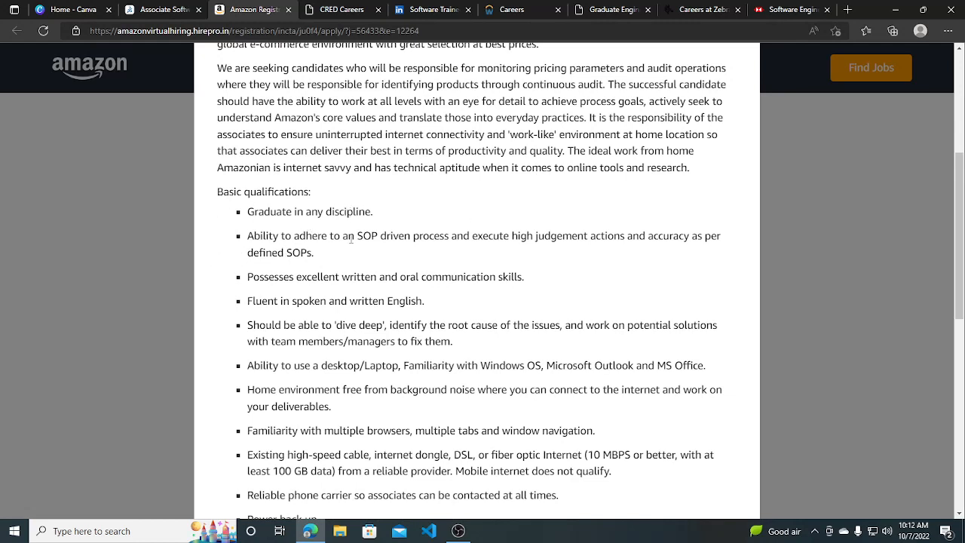
Highlight the SOP-driven process, MS Excel and statistical knowledge qualifications.
drag(353, 235, 468, 235)
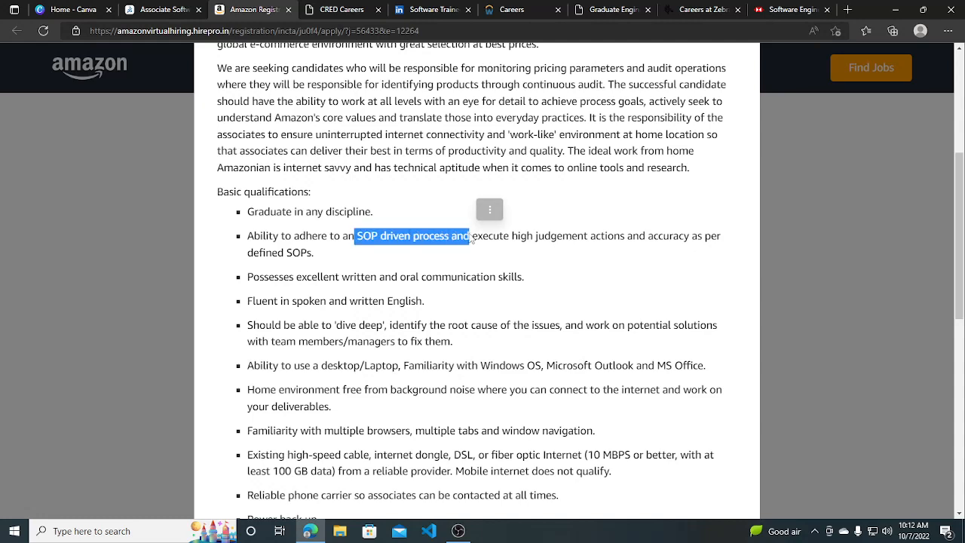
scroll(down, 3)
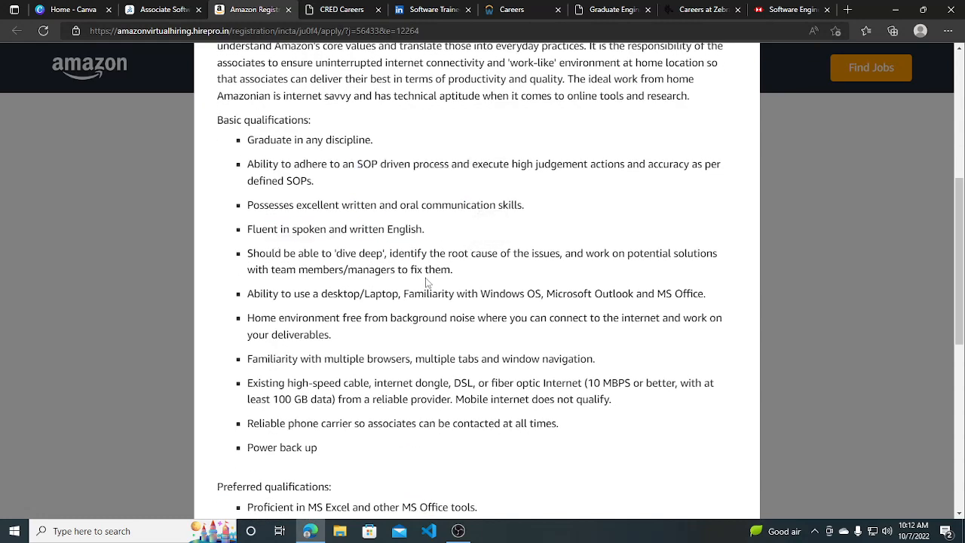
scroll(down, 3)
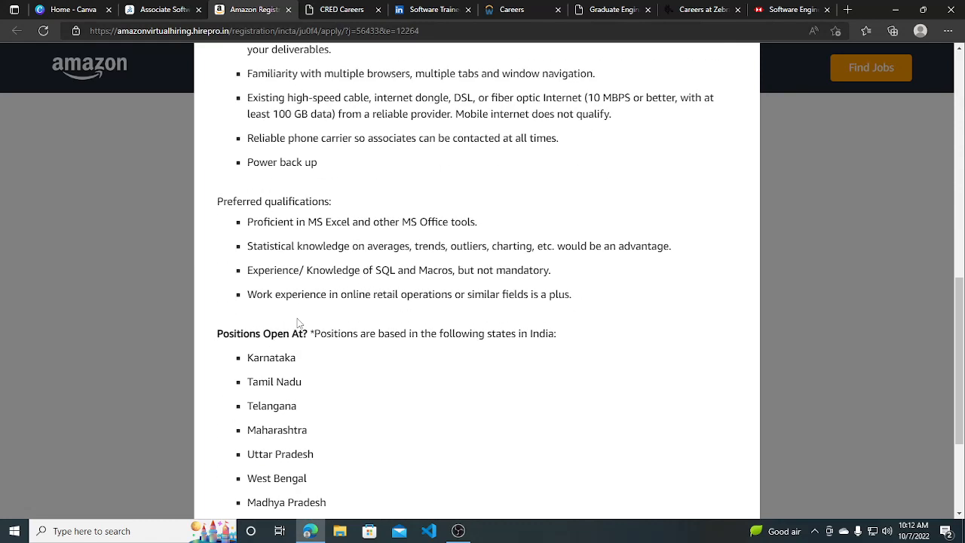
drag(249, 222, 349, 221)
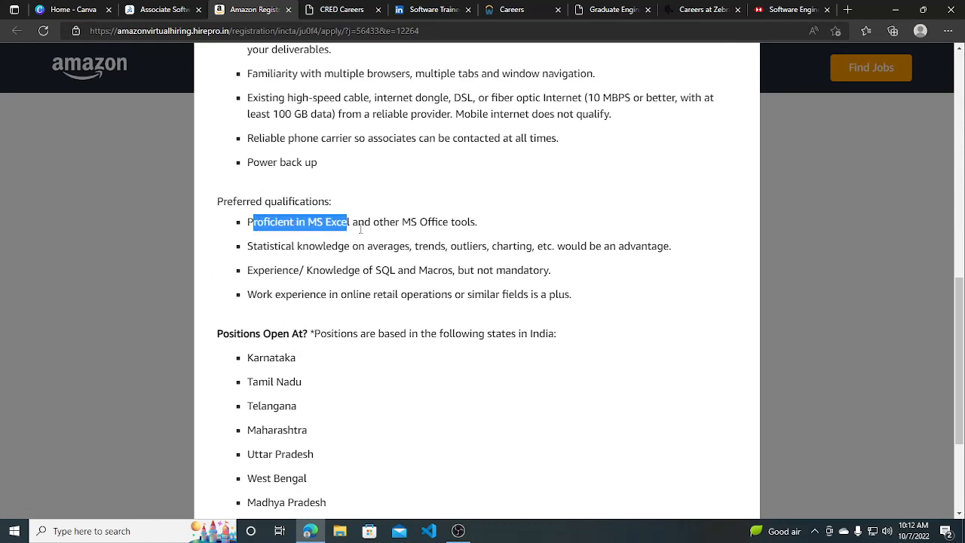
click(405, 267)
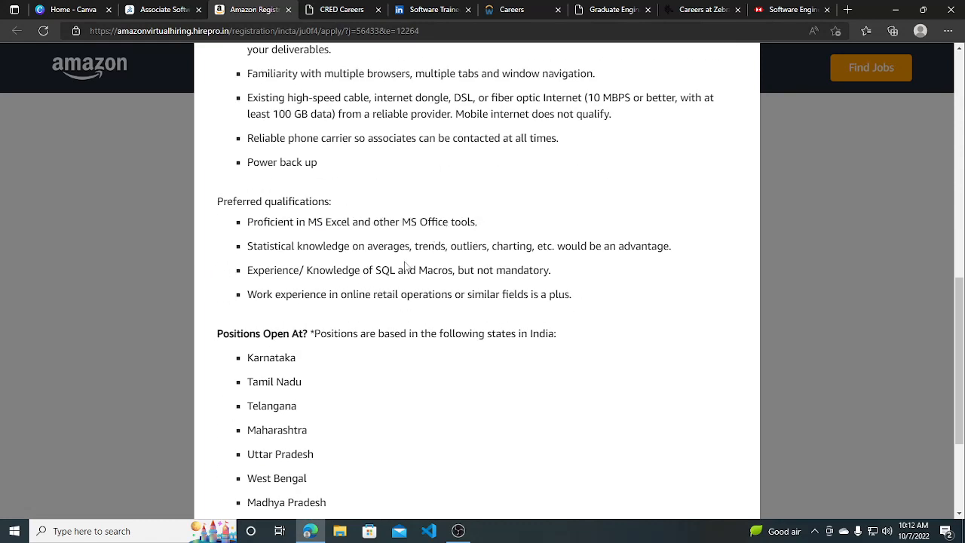
drag(264, 246, 388, 245)
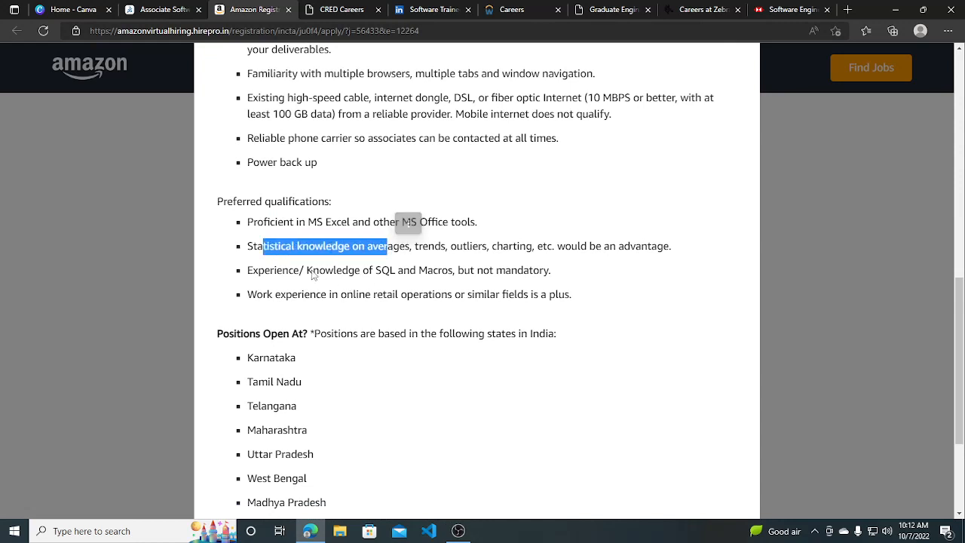
click(293, 312)
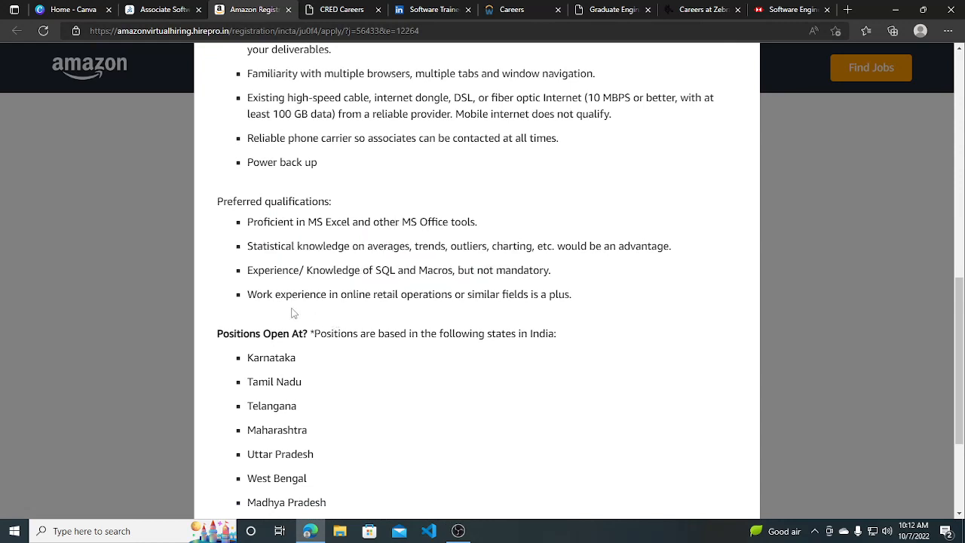
mouse_move(420, 301)
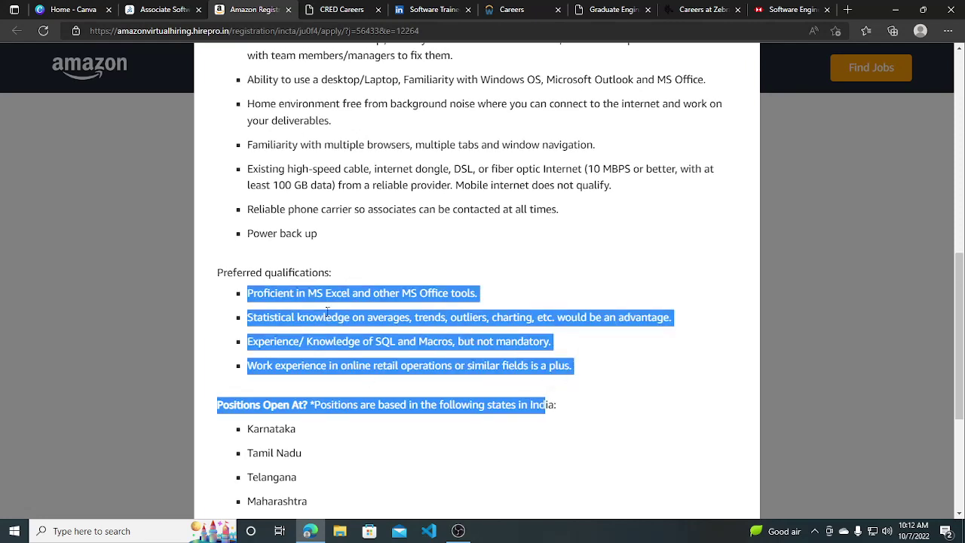
Read to the end of the description, close it, and glance over the Registration Form.
scroll(down, 3)
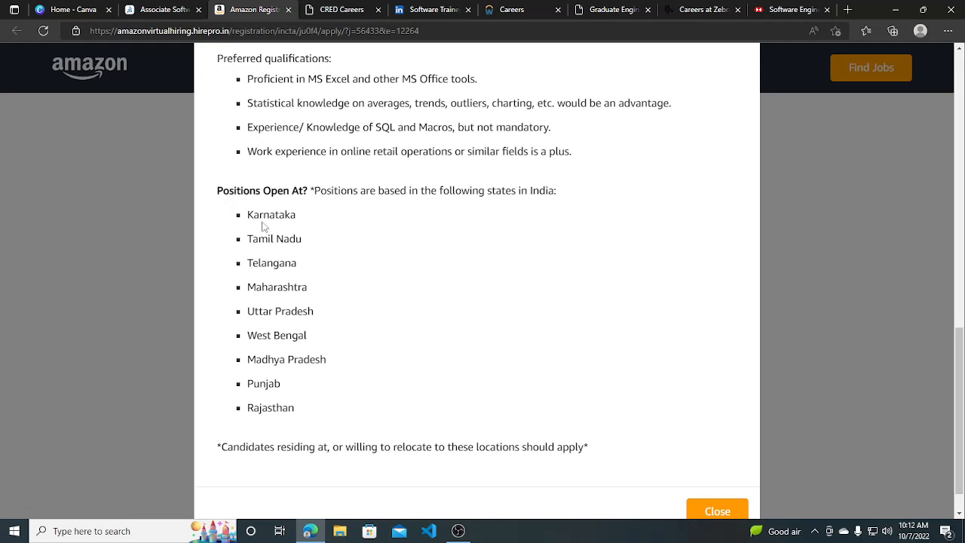
mouse_move(361, 320)
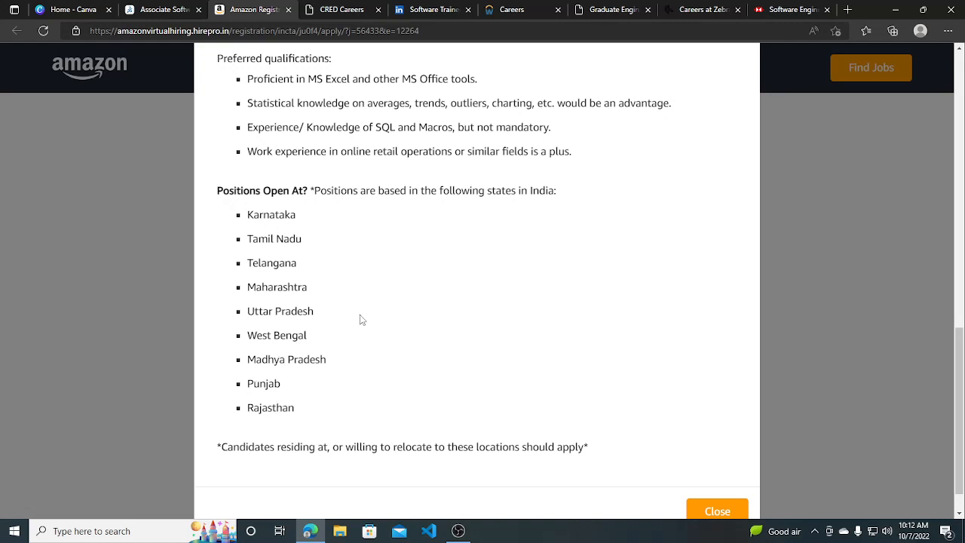
mouse_move(264, 252)
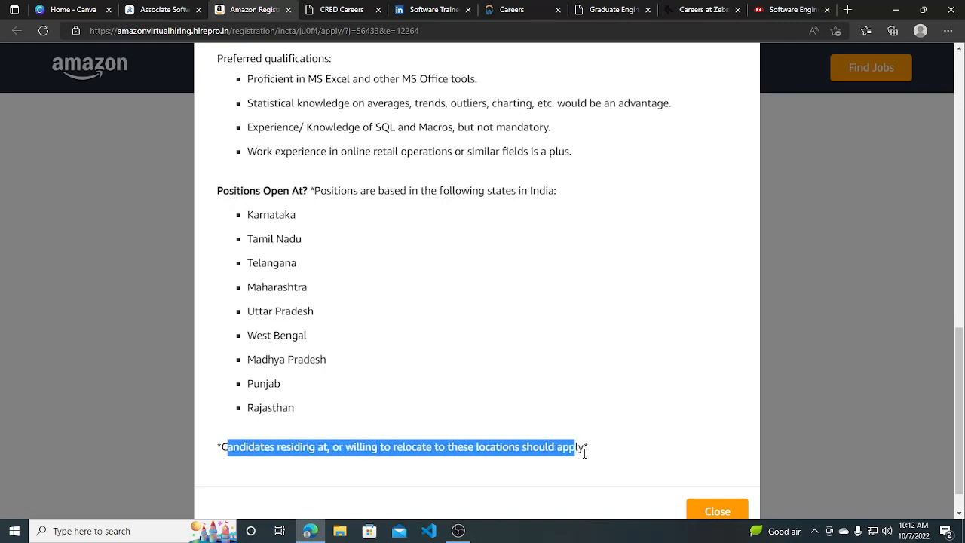
scroll(down, 3)
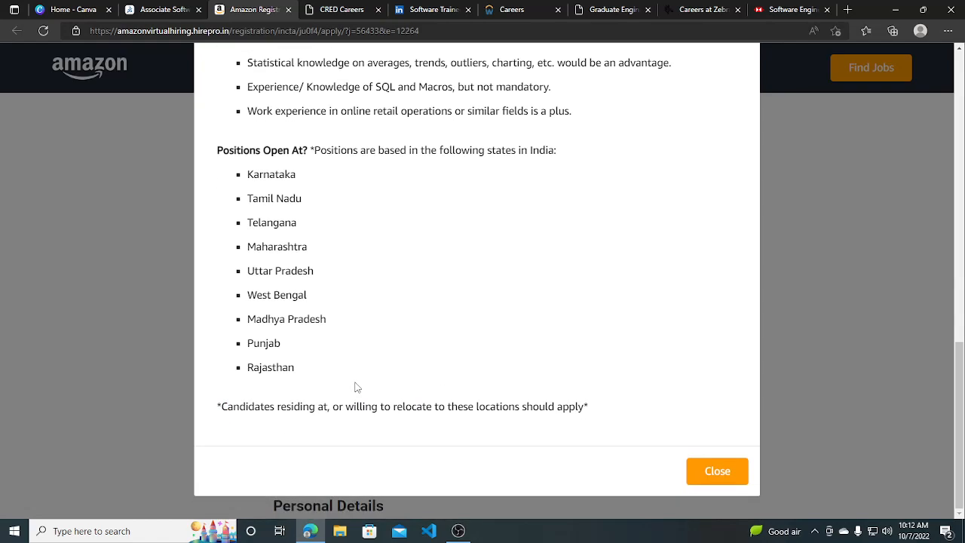
click(716, 471)
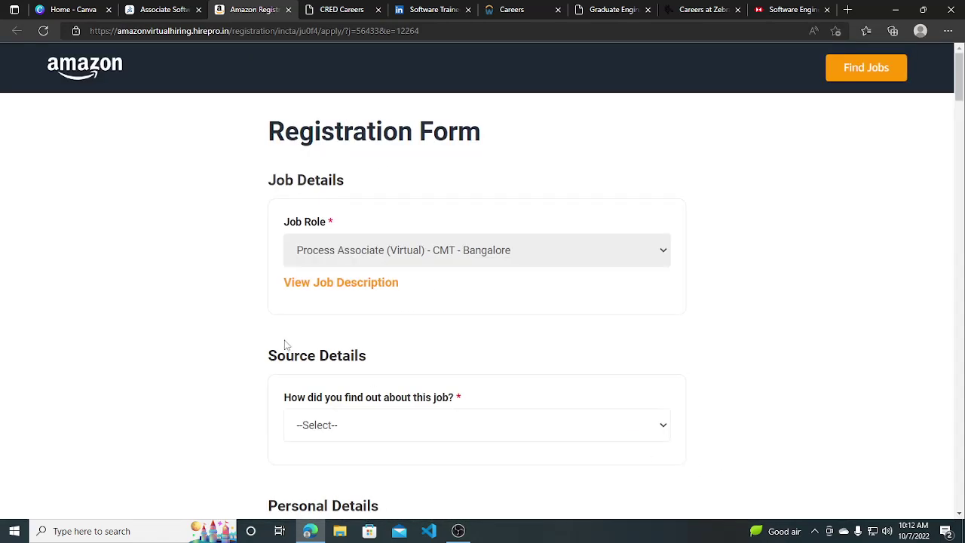
scroll(down, 3)
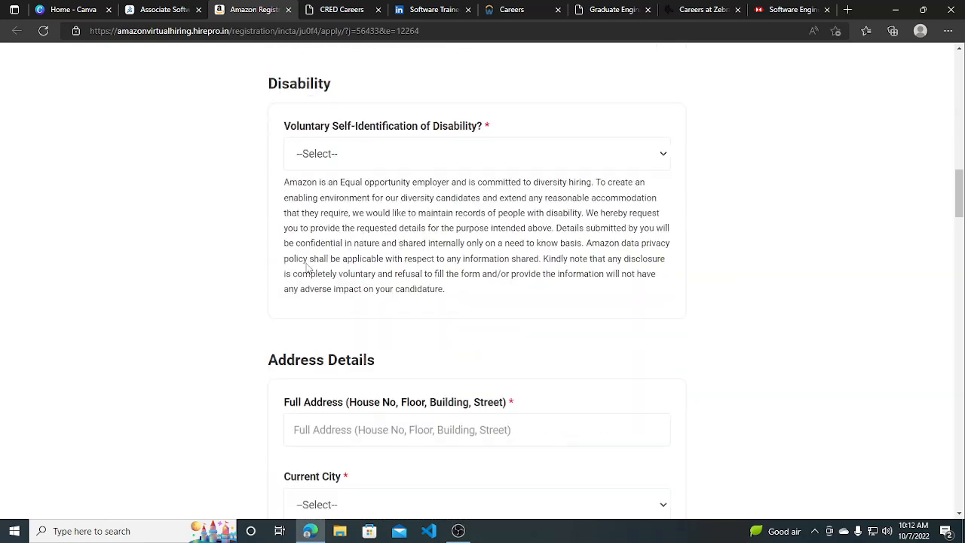
scroll(up, 3)
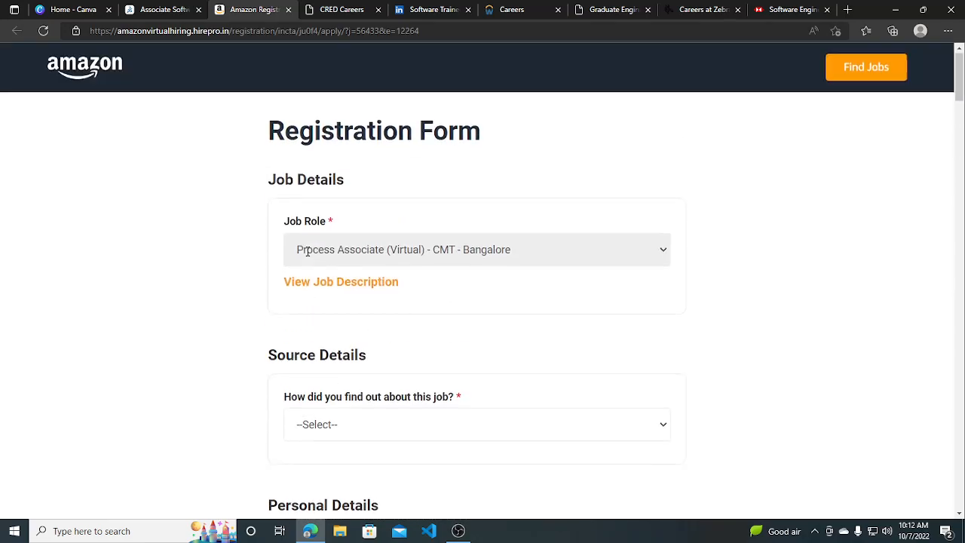
Switch to the CRED Careers tab and scroll through the security compliance intern posting.
click(339, 9)
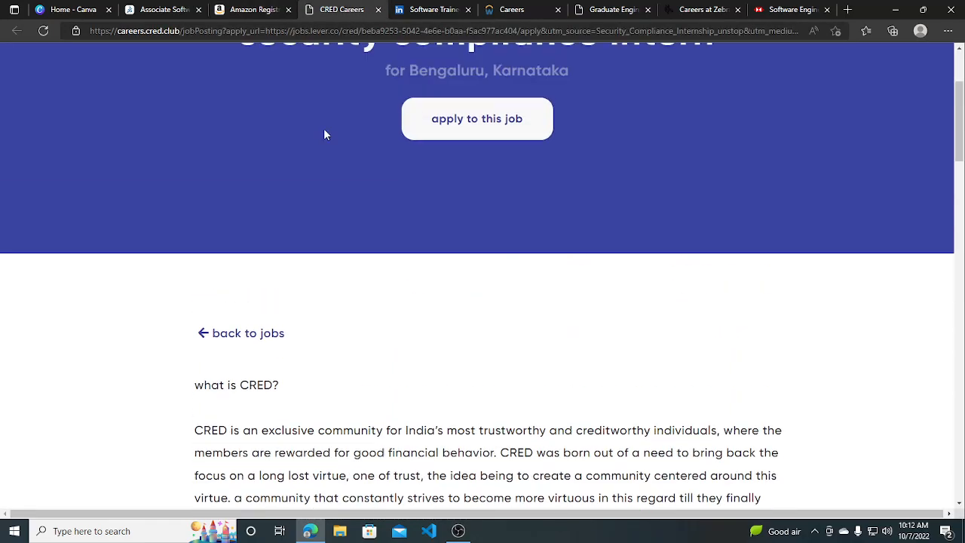
scroll(up, 3)
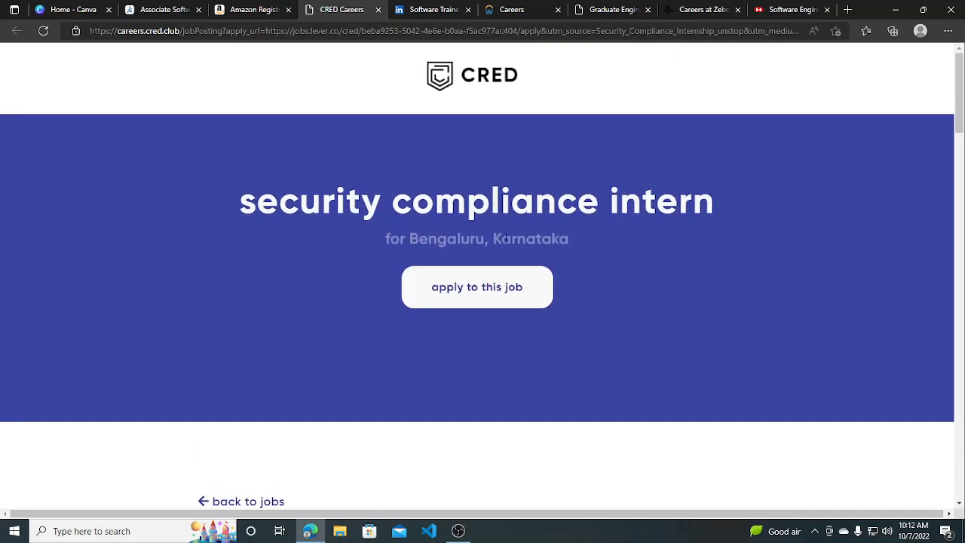
scroll(down, 3)
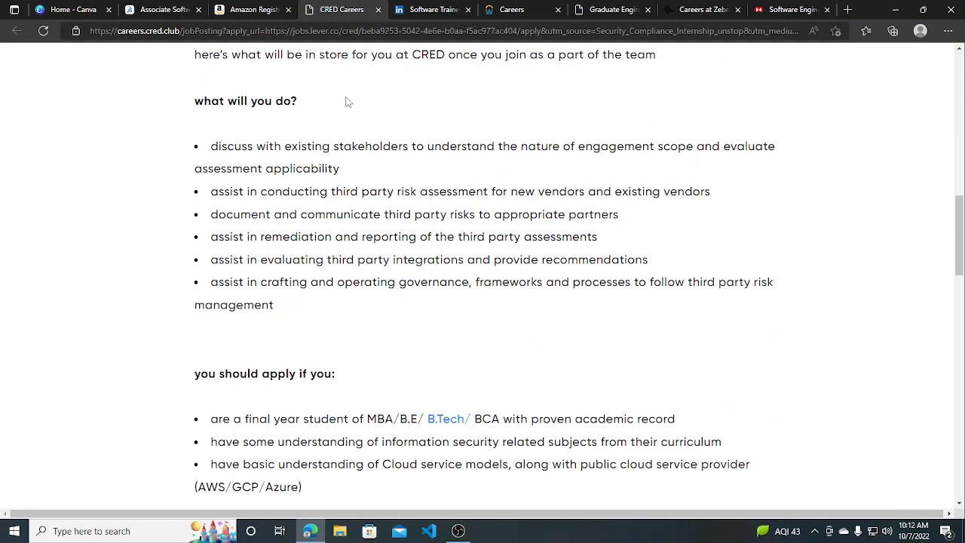
scroll(down, 3)
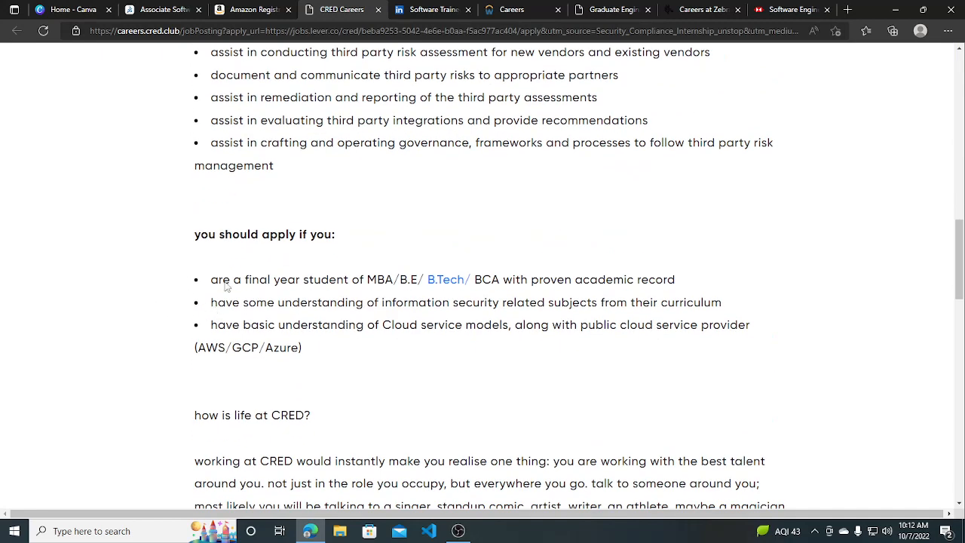
mouse_move(337, 294)
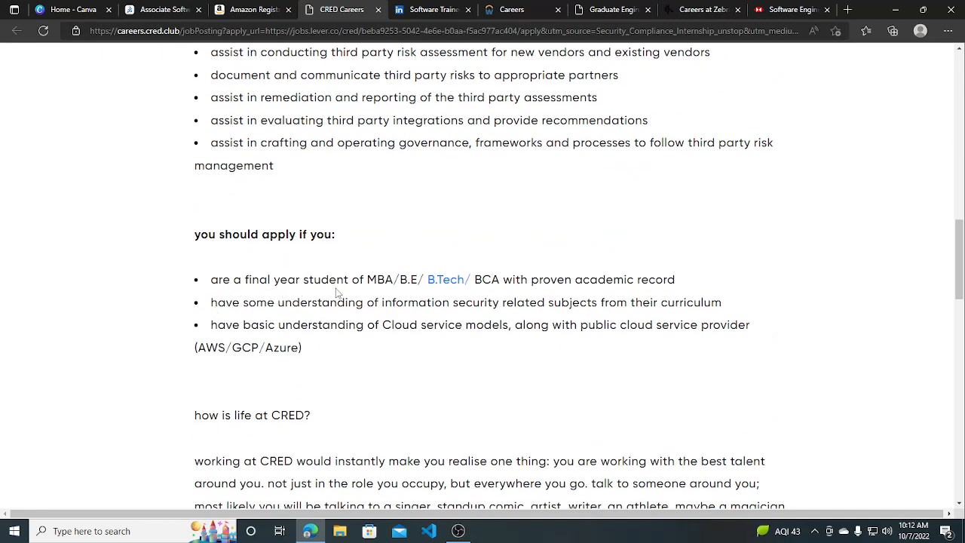
mouse_move(440, 289)
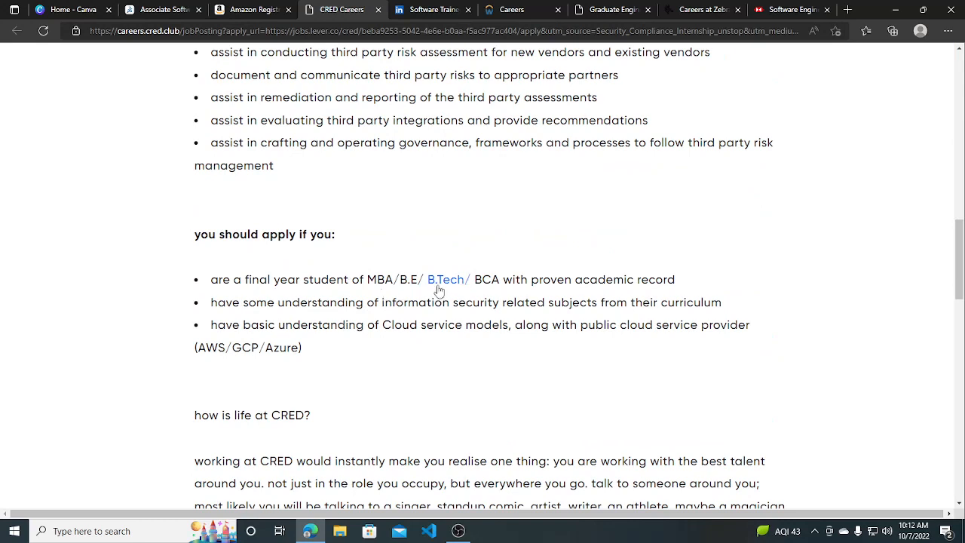
mouse_move(831, 278)
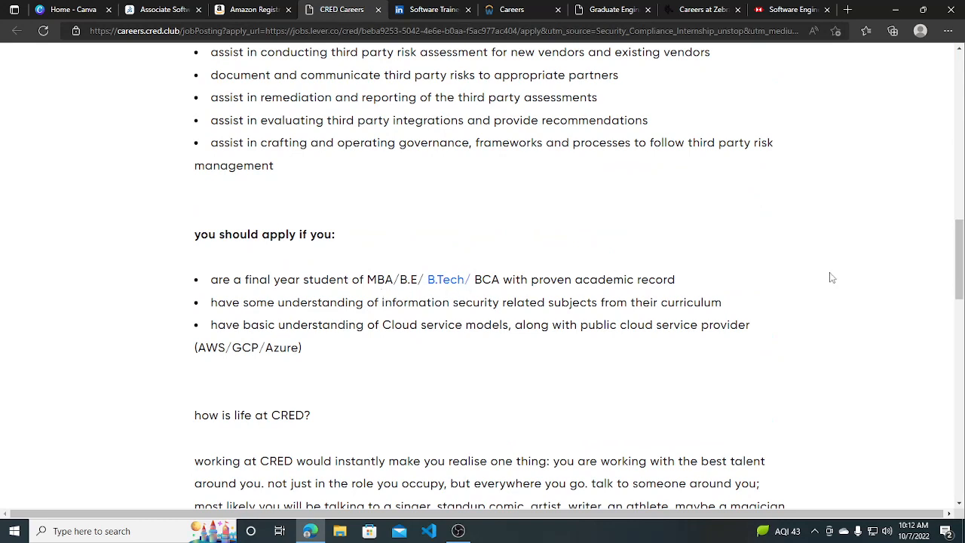
mouse_move(185, 285)
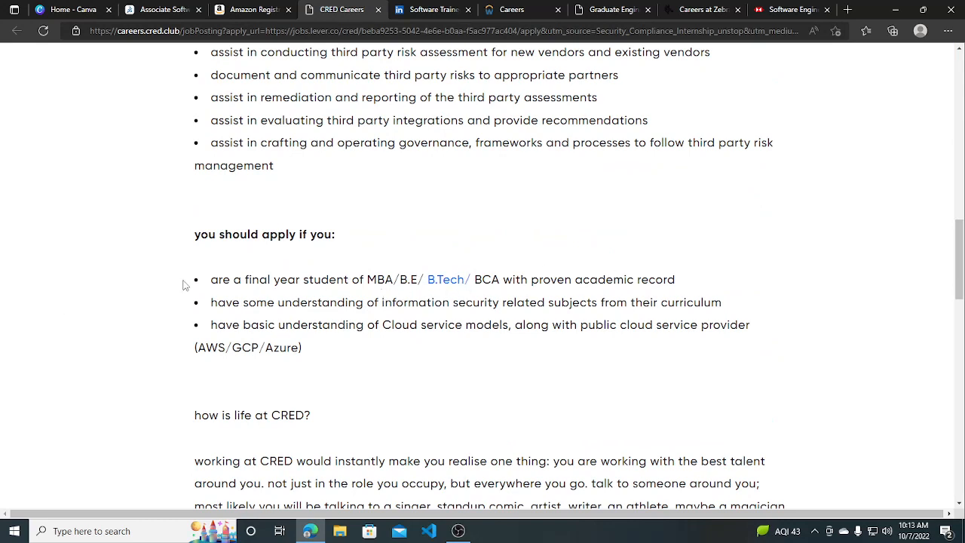
scroll(down, 3)
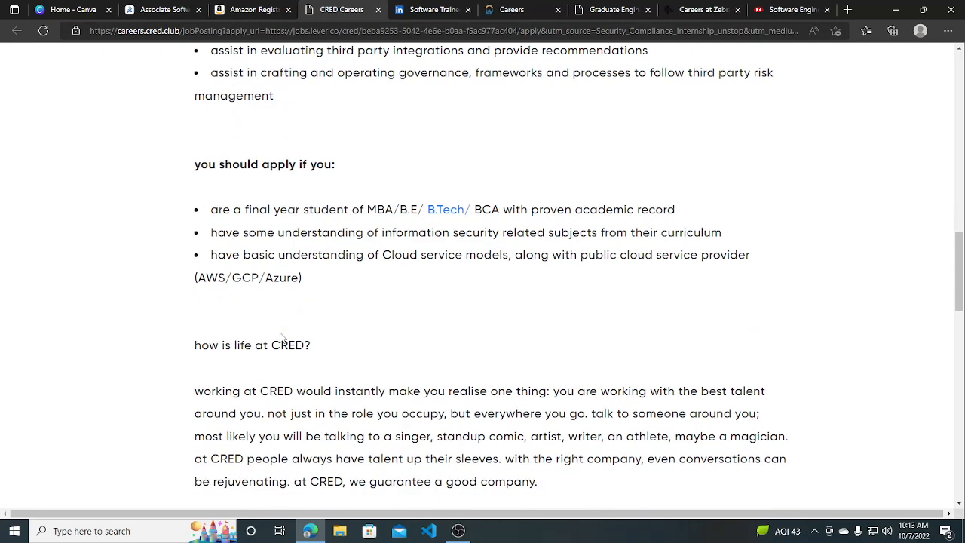
Highlight the cloud service models requirement, scroll back to the top, and briefly revisit the Amazon tab.
drag(211, 254, 301, 277)
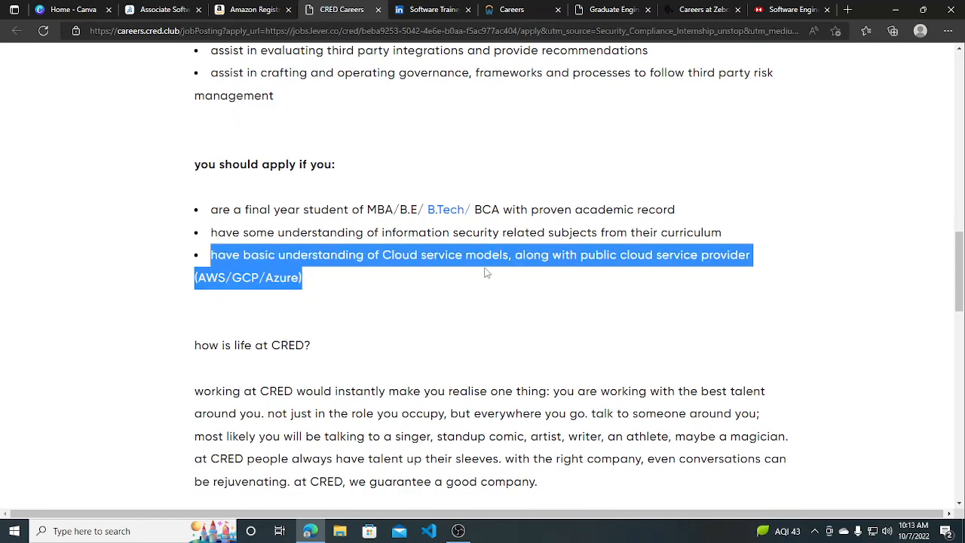
click(256, 247)
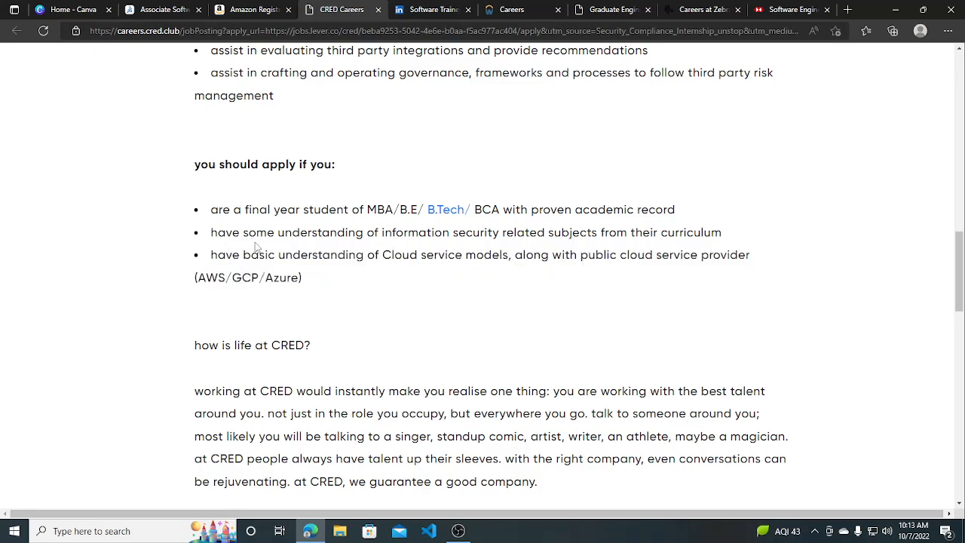
mouse_move(444, 319)
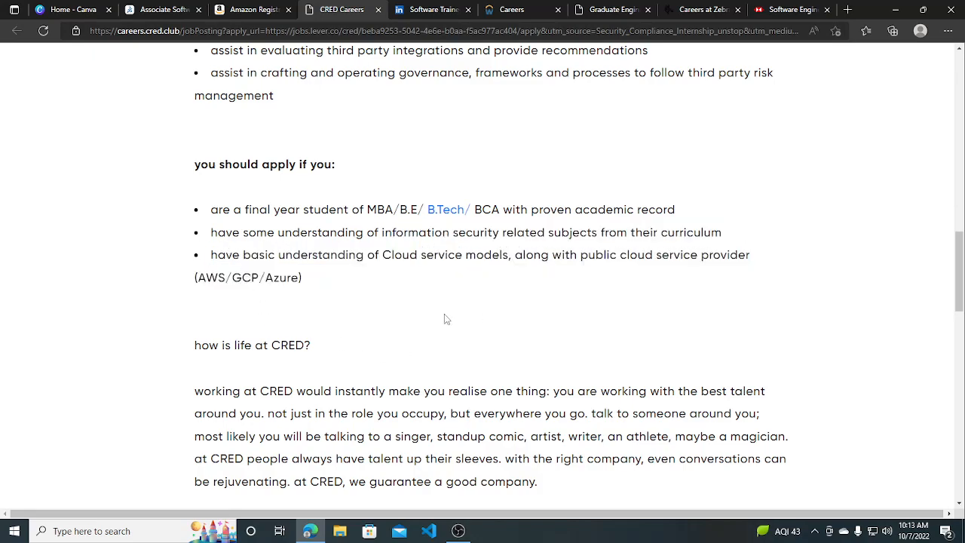
scroll(up, 3)
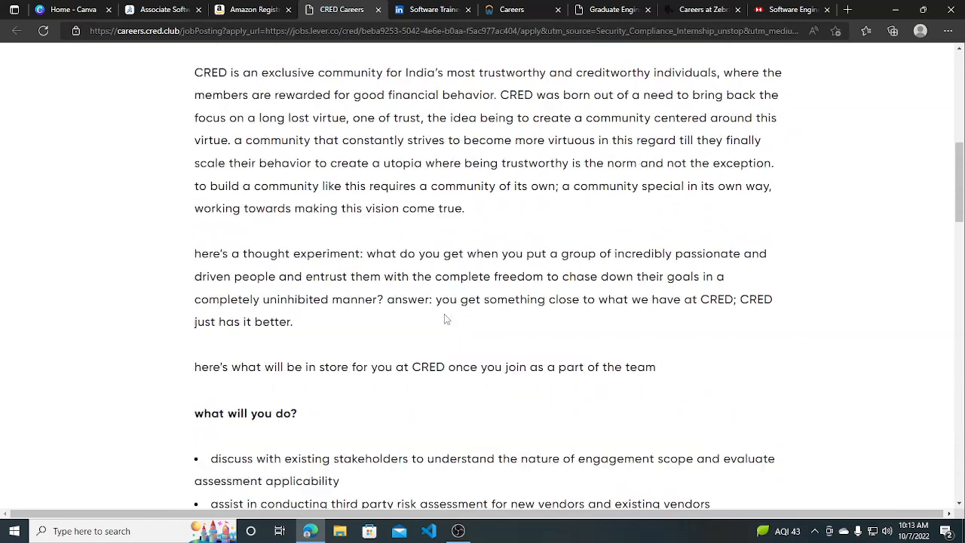
scroll(up, 3)
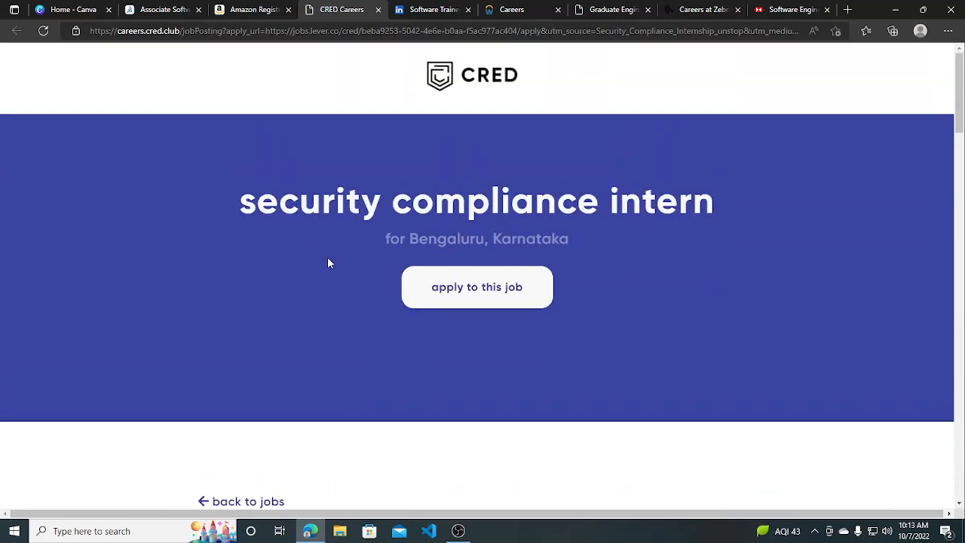
click(248, 9)
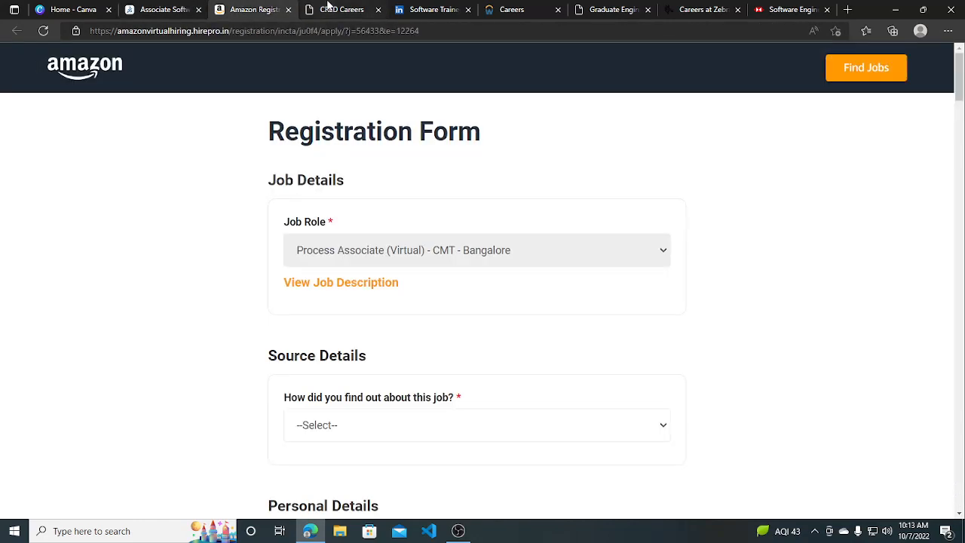
click(343, 9)
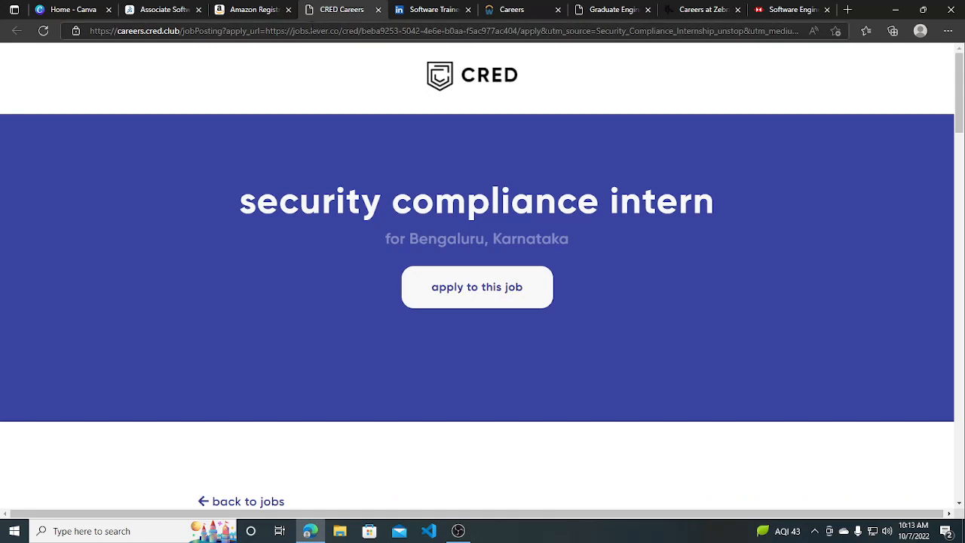